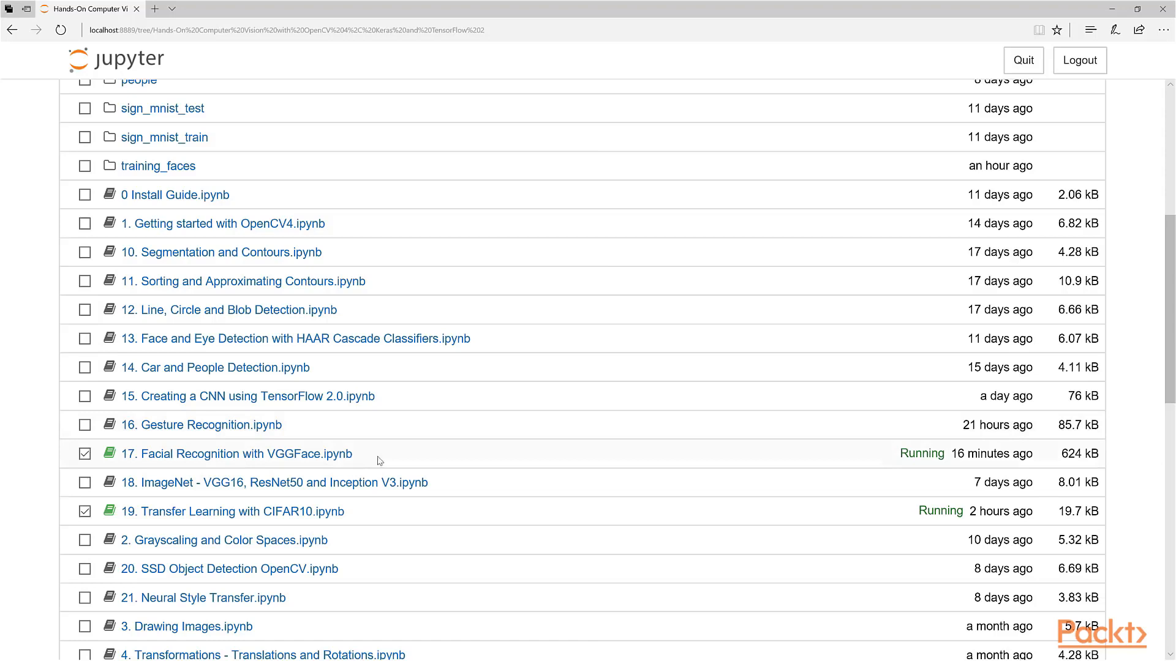
{"action": "mouse_move", "coordinate": [178, 487]}
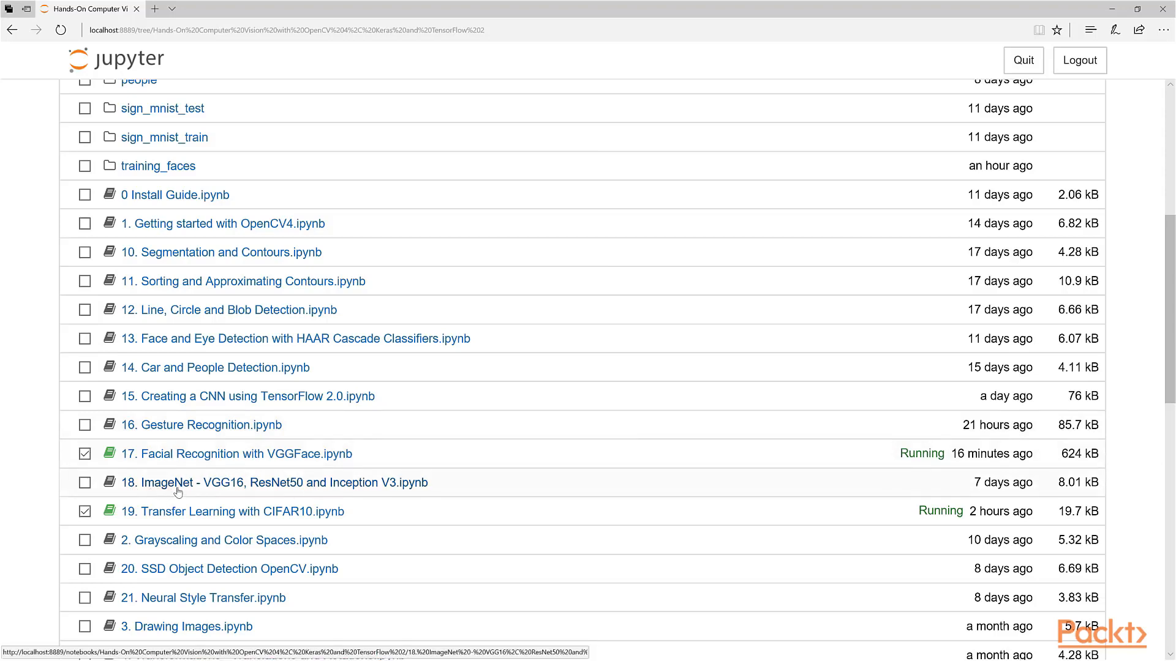
{"action": "mouse_move", "coordinate": [286, 492]}
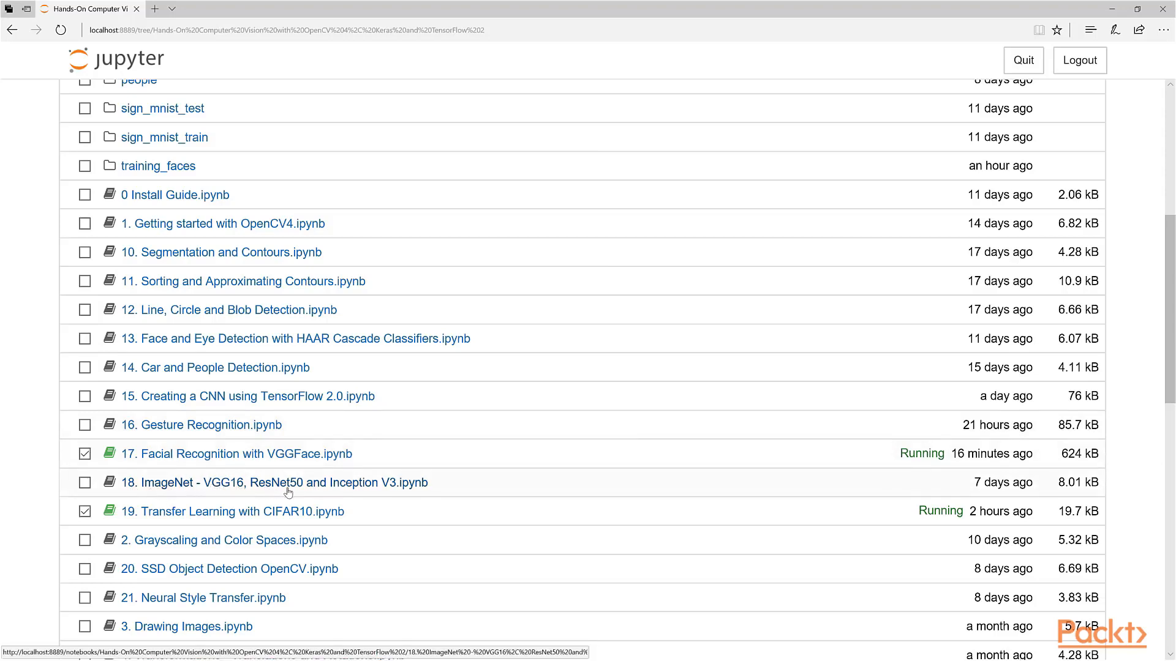
Step: Open the '18. ImageNet - VGG16, ResNet50 and Inception V3.ipynb' notebook from the file list
{"action": "left_click", "coordinate": [273, 483]}
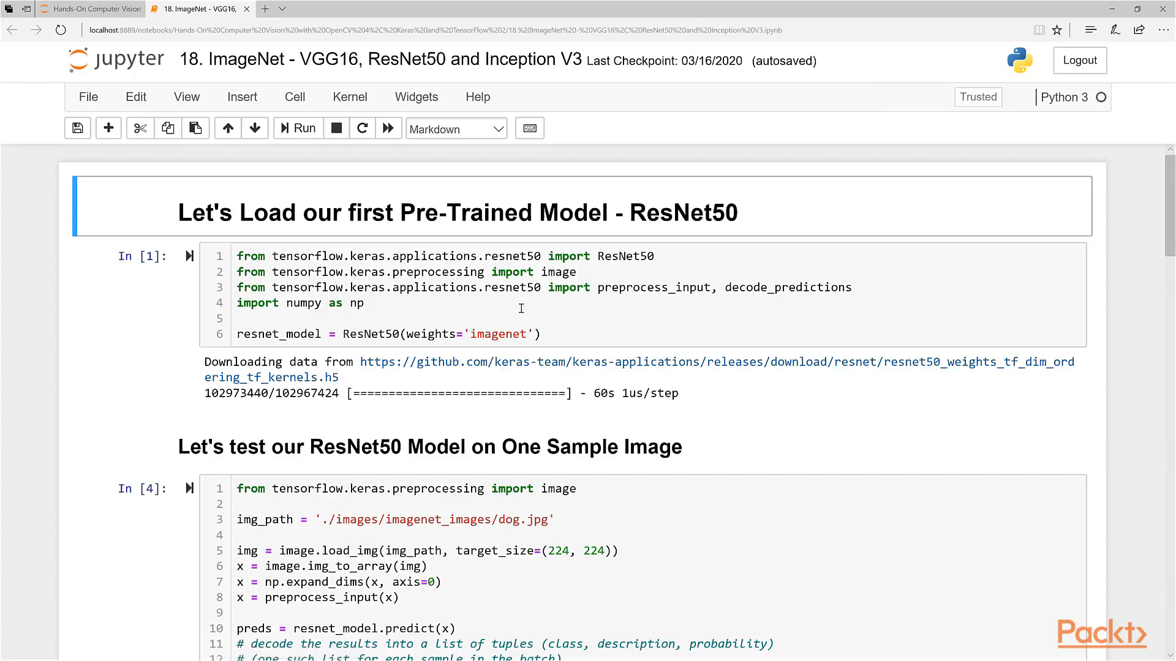
{"action": "mouse_move", "coordinate": [398, 388]}
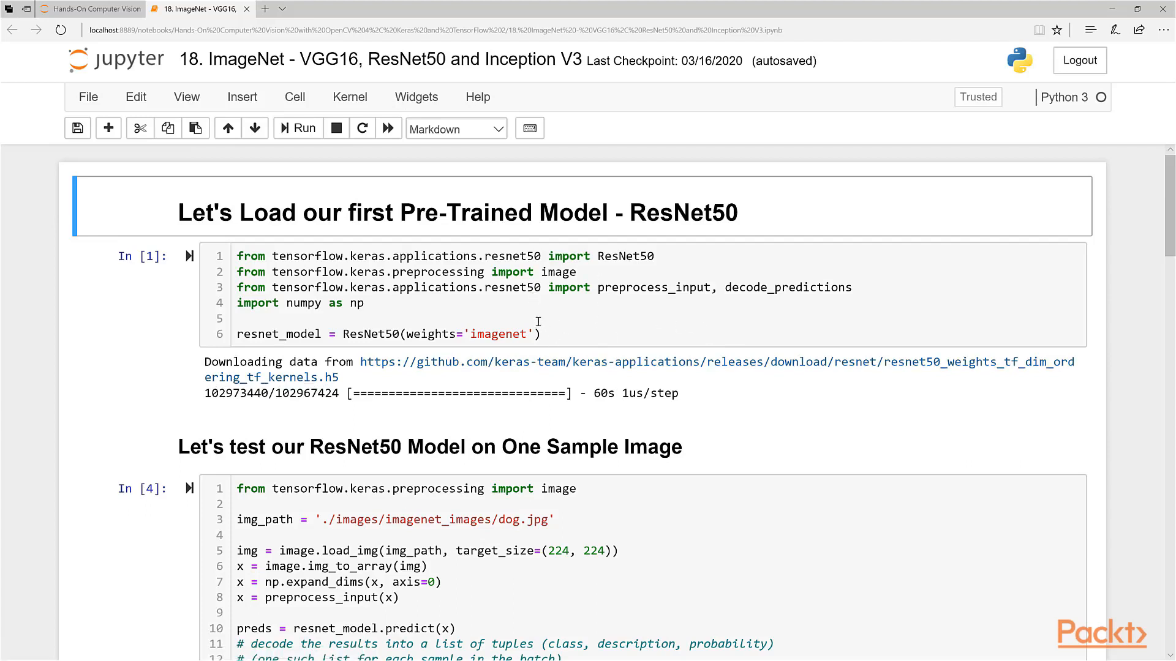
{"action": "mouse_move", "coordinate": [556, 263]}
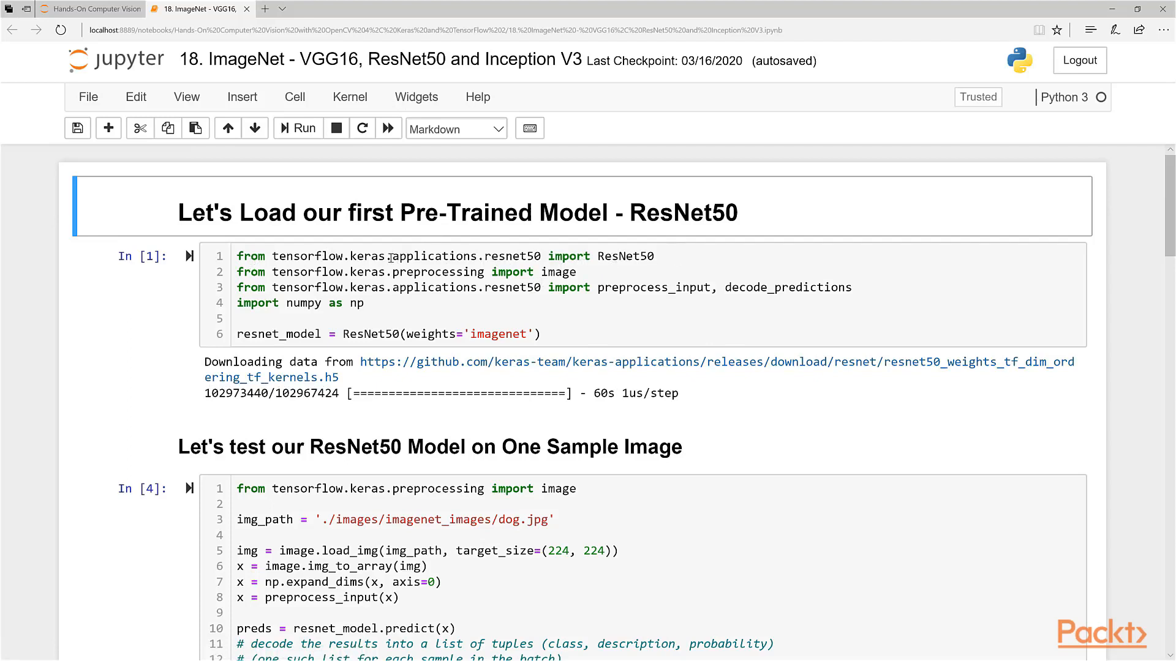
Step: Select the ResNet50 loading cell and clear its weights-download output
{"action": "left_click", "coordinate": [669, 276]}
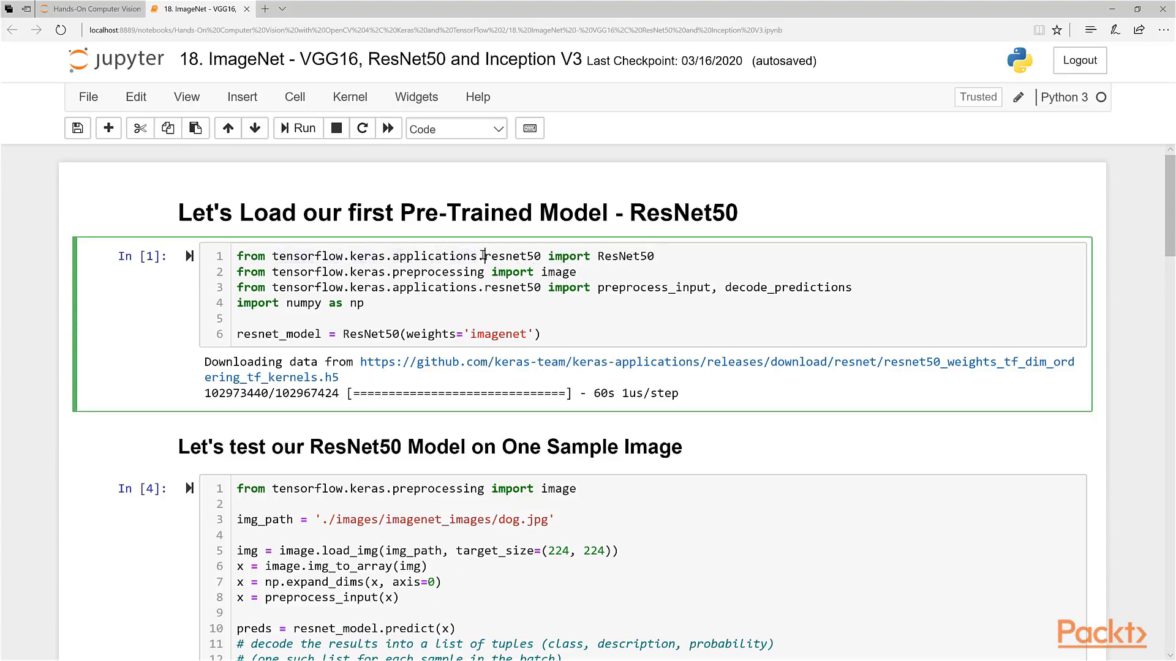
{"action": "double_click", "coordinate": [627, 256]}
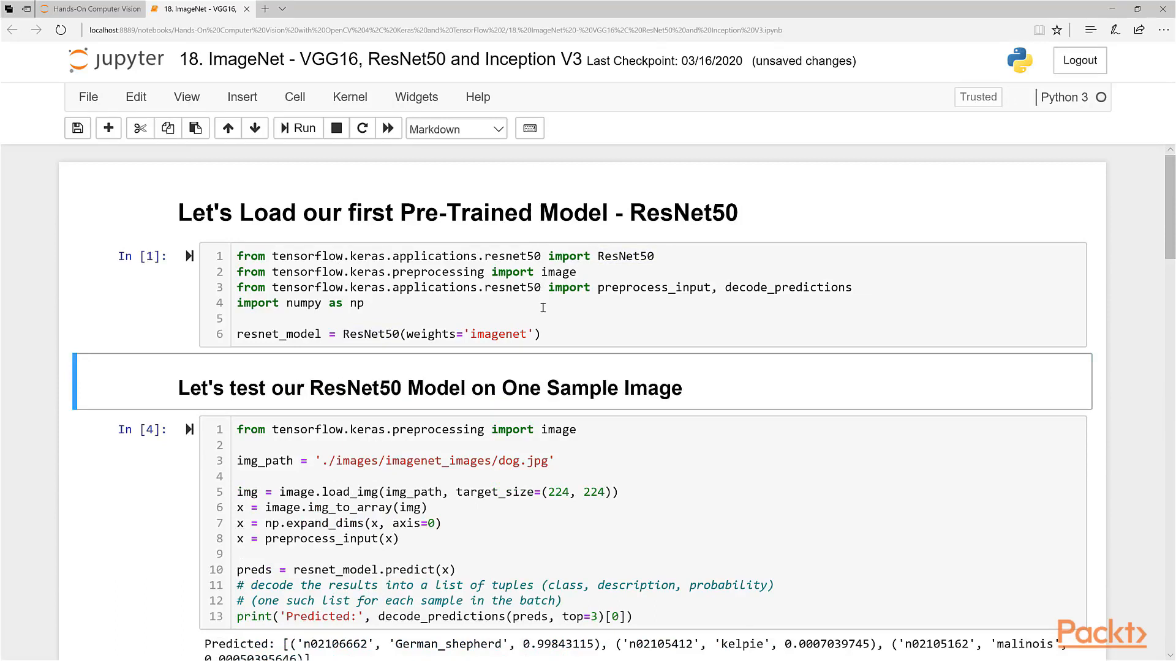
{"action": "scroll", "scroll_direction": "down", "scroll_amount": 3}
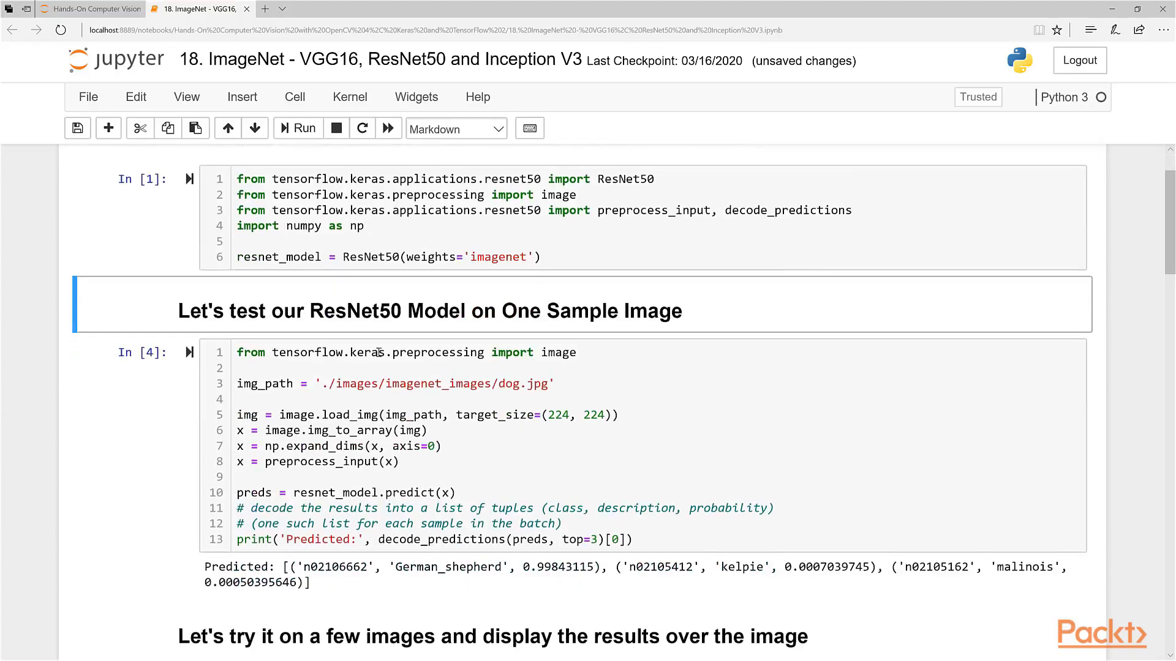
{"action": "scroll", "scroll_direction": "down", "scroll_amount": 3}
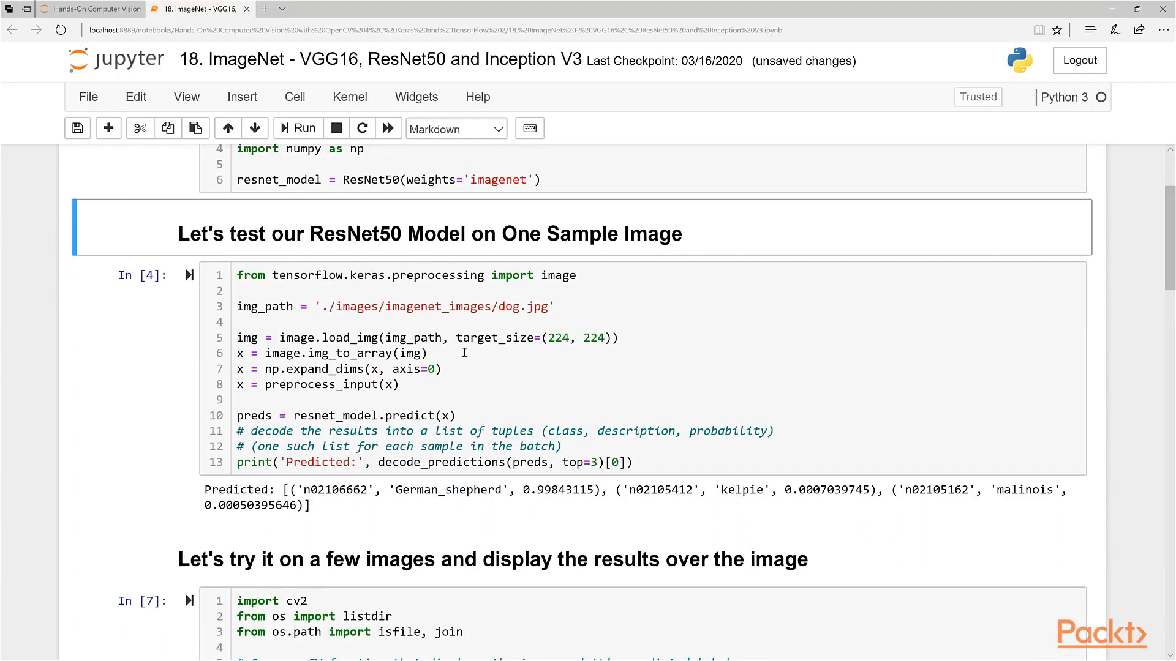
{"action": "left_click", "coordinate": [465, 353]}
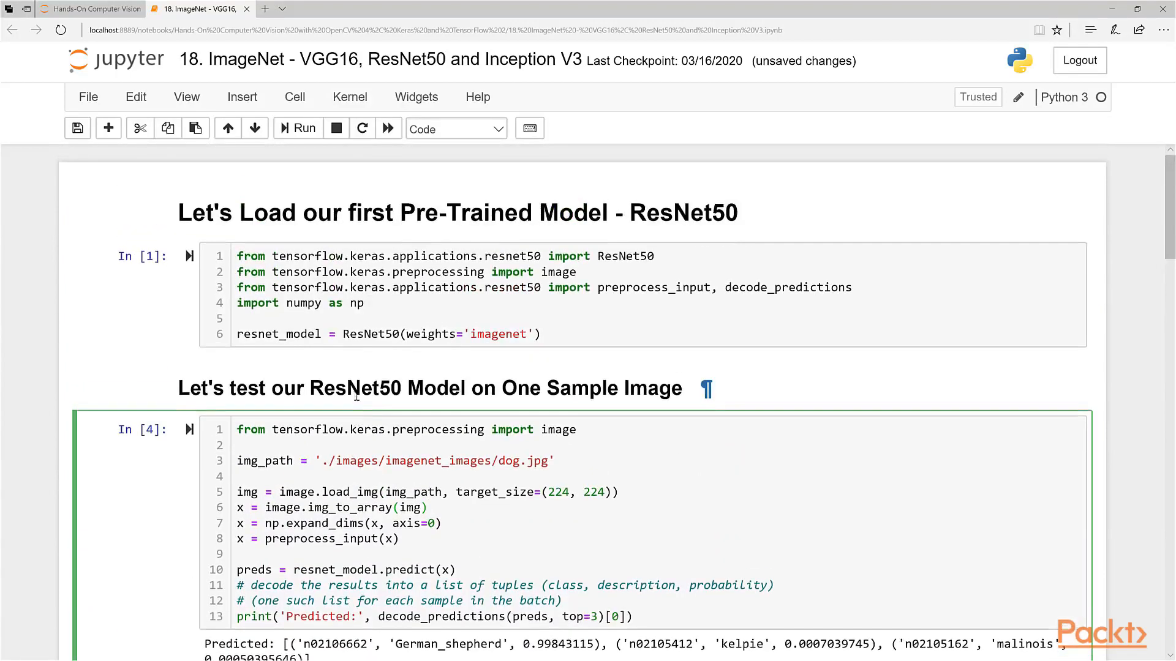
{"action": "scroll", "scroll_direction": "down", "scroll_amount": 3}
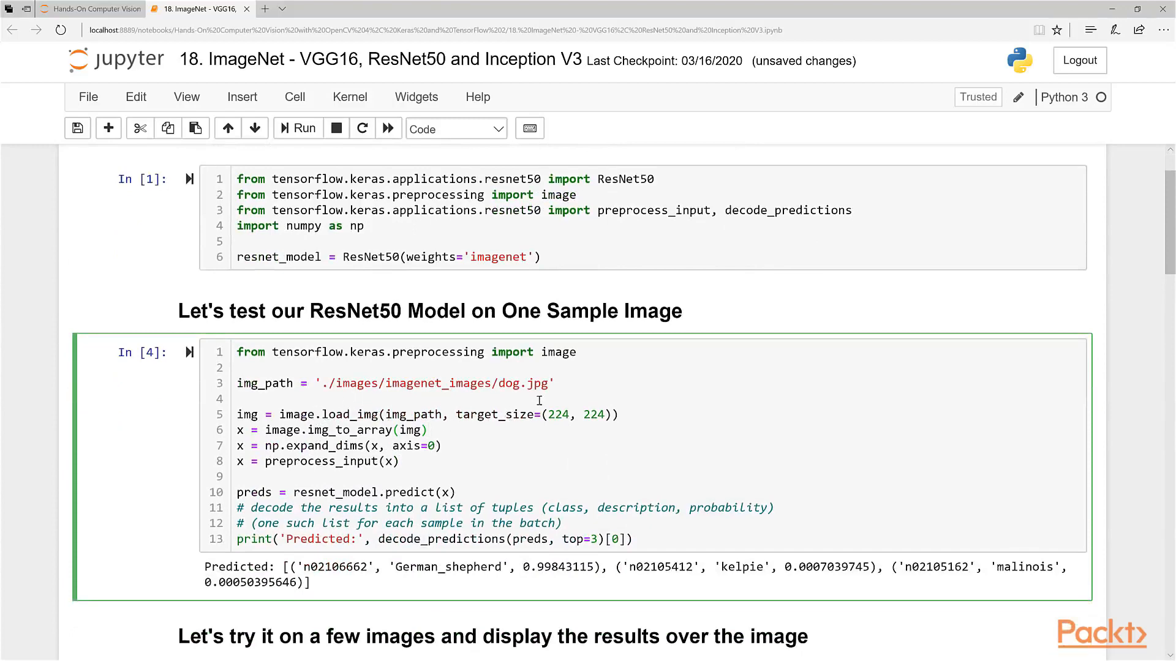
{"action": "scroll", "scroll_direction": "up", "scroll_amount": 3}
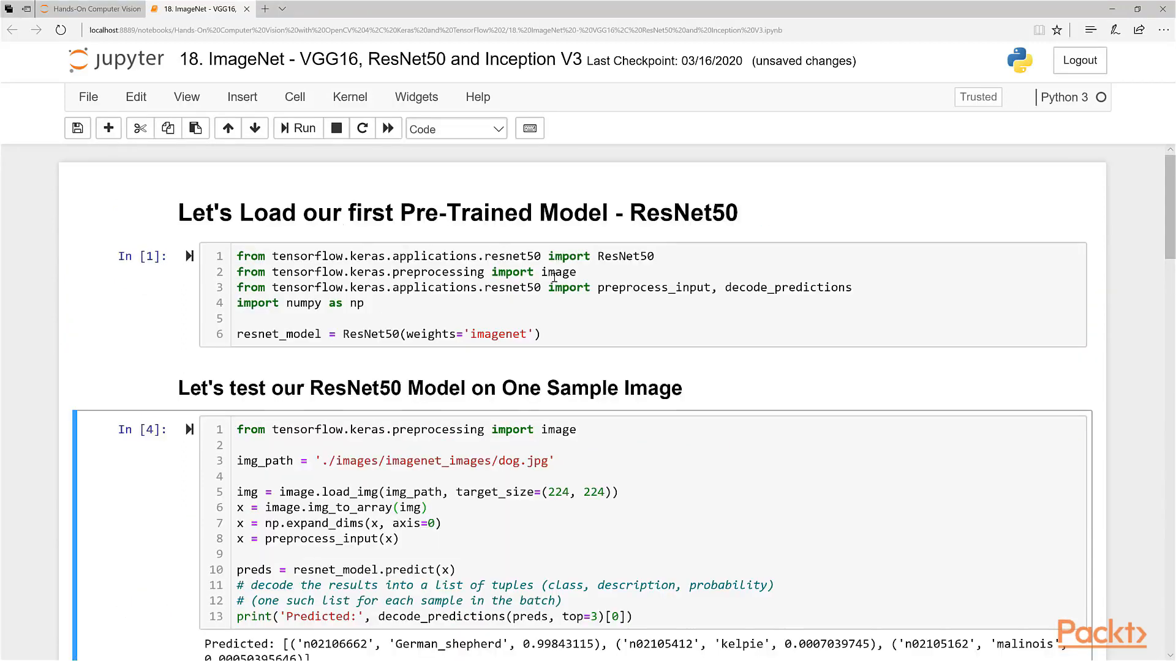
{"action": "scroll", "scroll_direction": "down", "scroll_amount": 3}
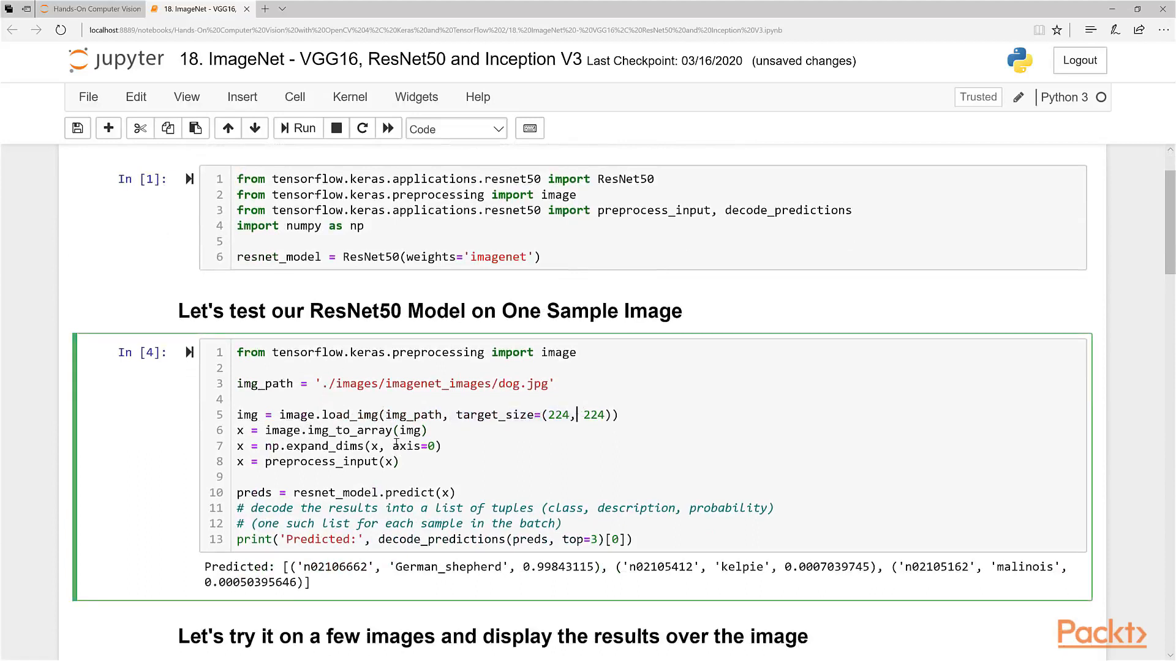
{"action": "mouse_move", "coordinate": [548, 360]}
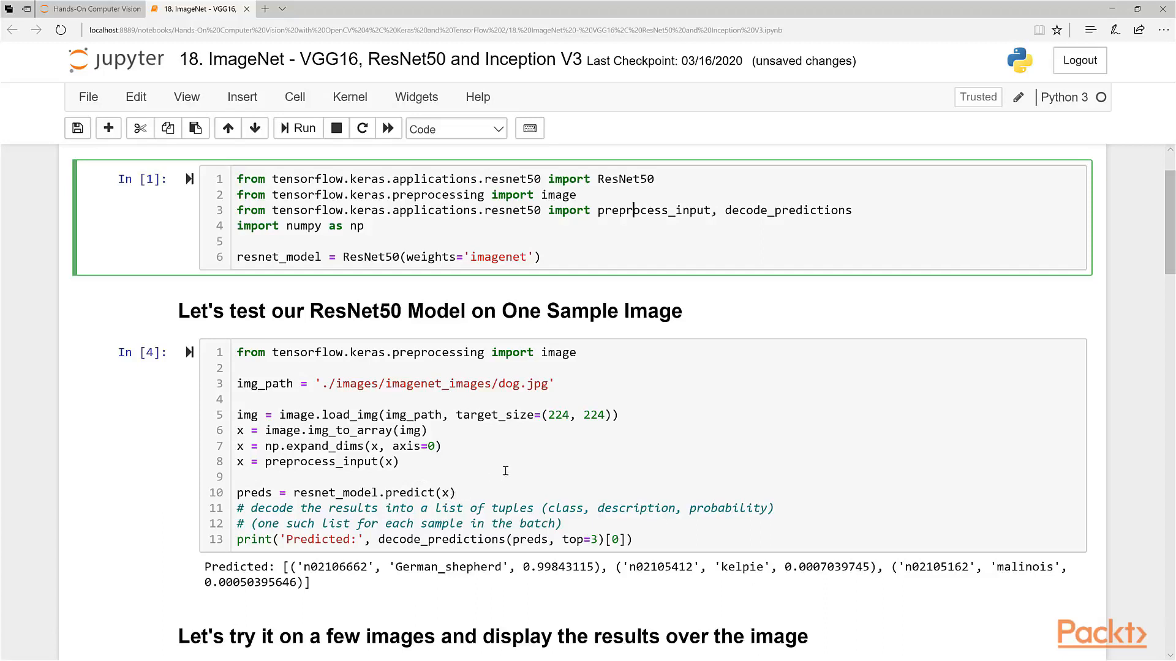
Step: Re-run the dog.jpg test cell and review the multi-image OpenCV code below it
{"action": "left_click", "coordinate": [297, 127]}
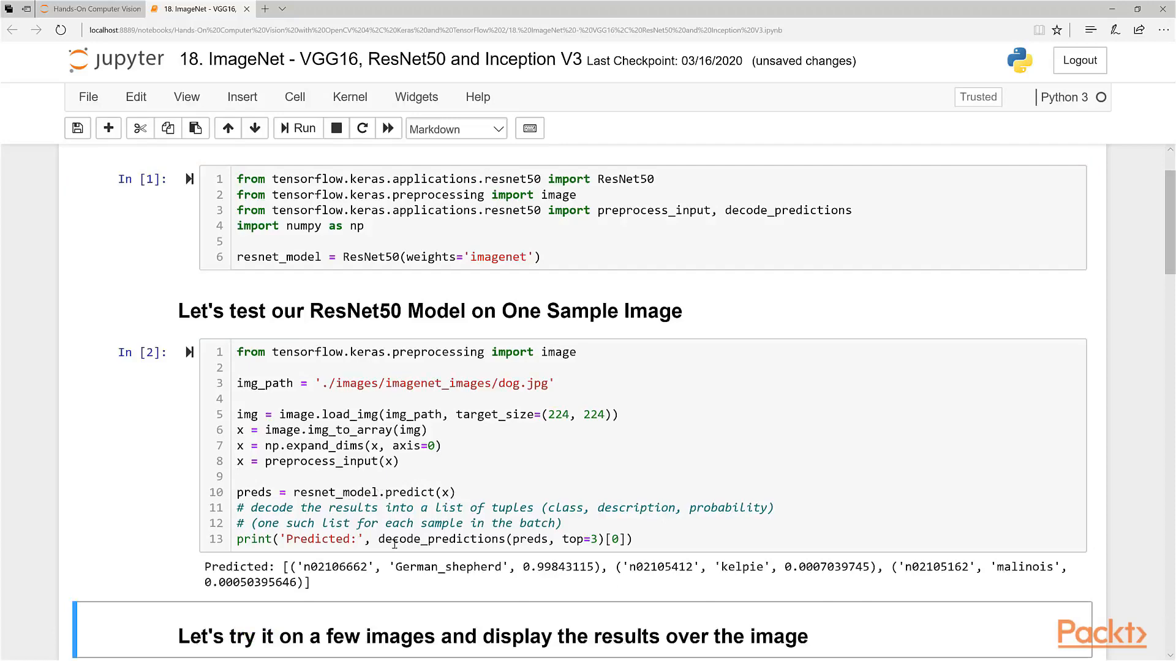
{"action": "scroll", "scroll_direction": "down", "scroll_amount": 3}
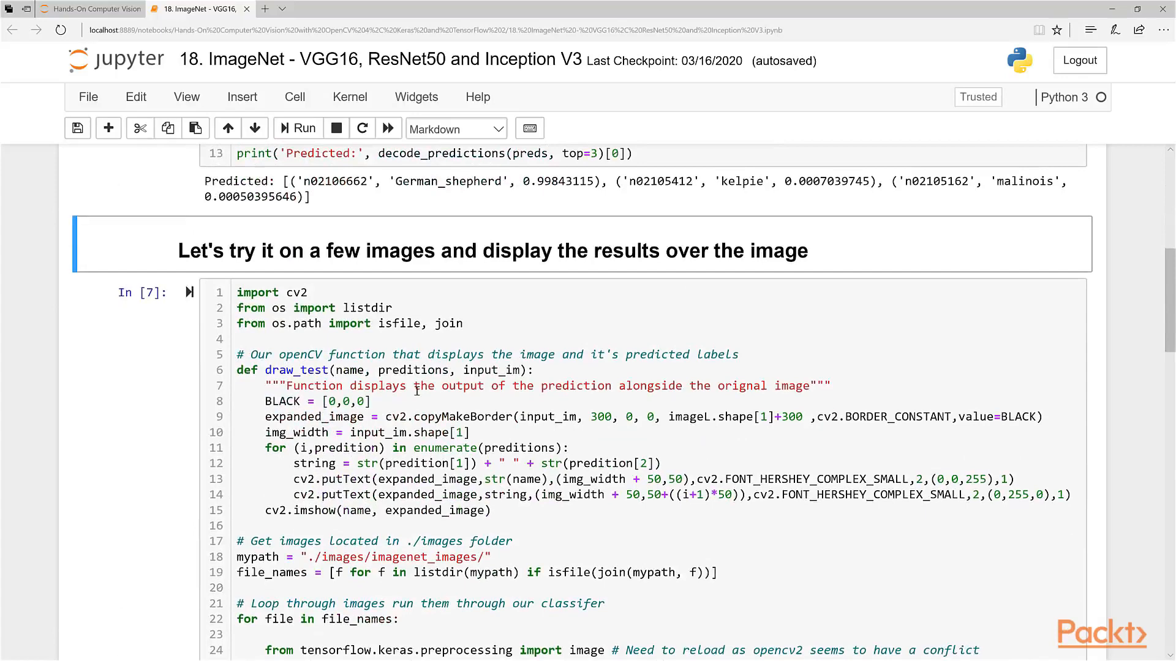
{"action": "scroll", "scroll_direction": "down", "scroll_amount": 3}
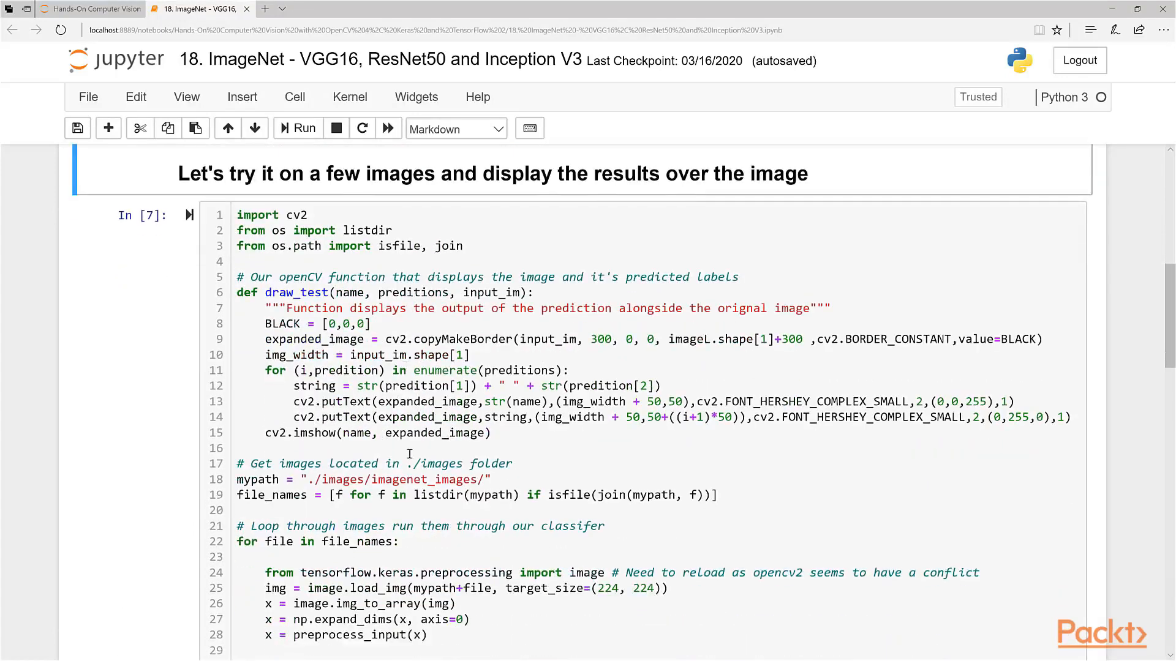
{"action": "scroll", "scroll_direction": "down", "scroll_amount": 3}
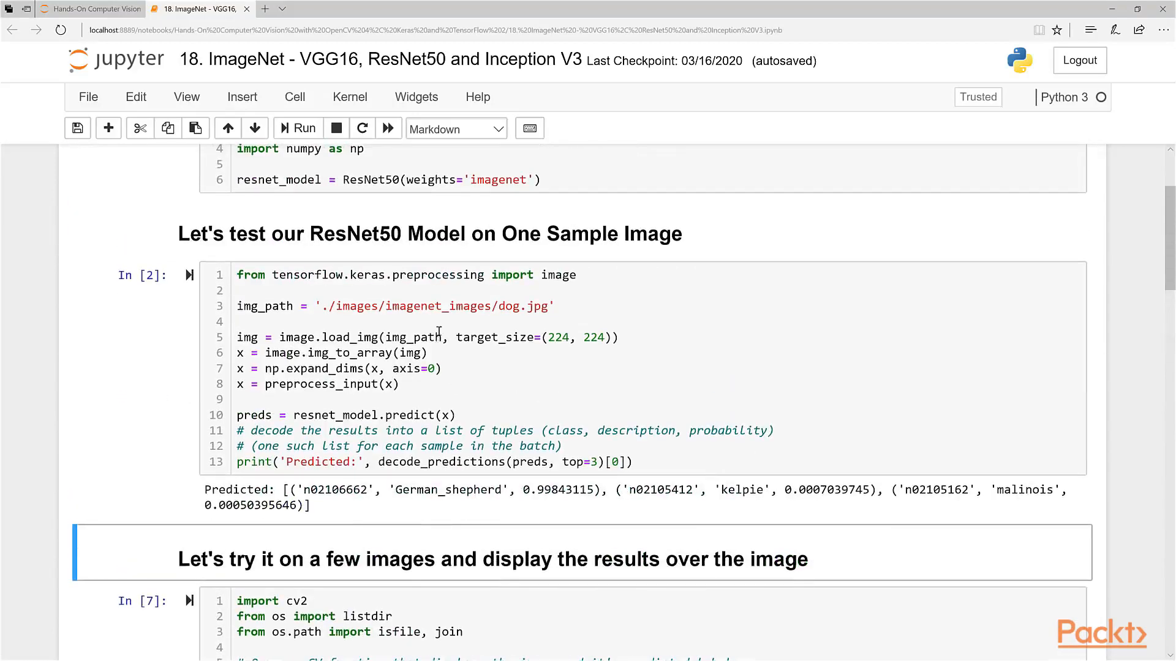
{"action": "mouse_move", "coordinate": [450, 482]}
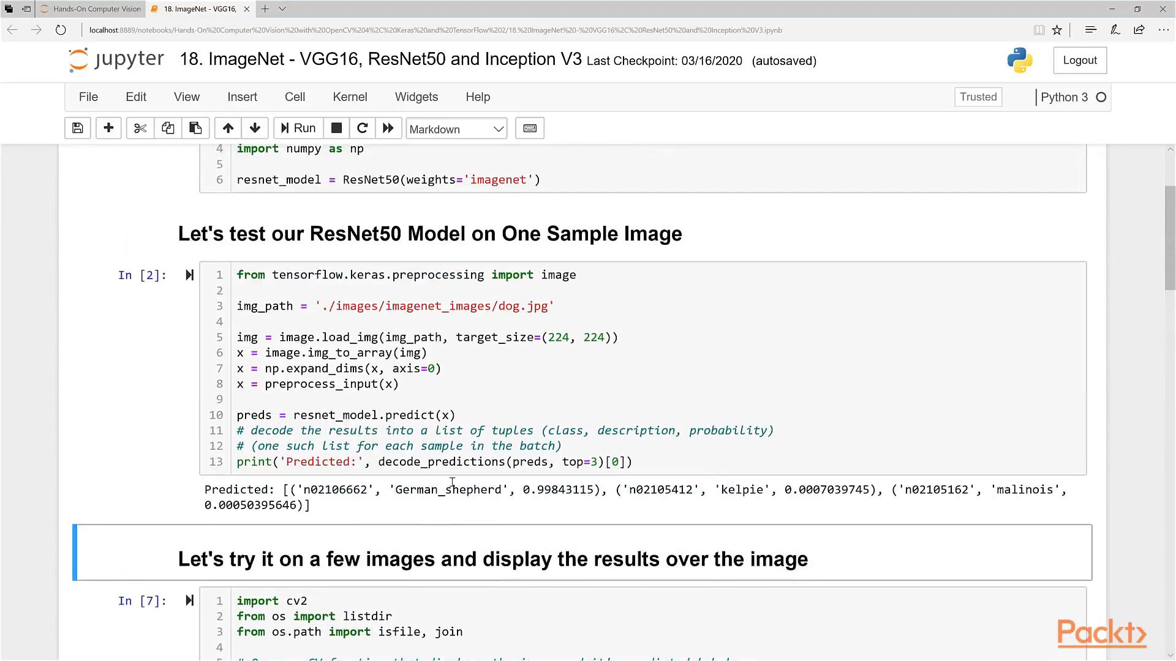
{"action": "mouse_move", "coordinate": [636, 260]}
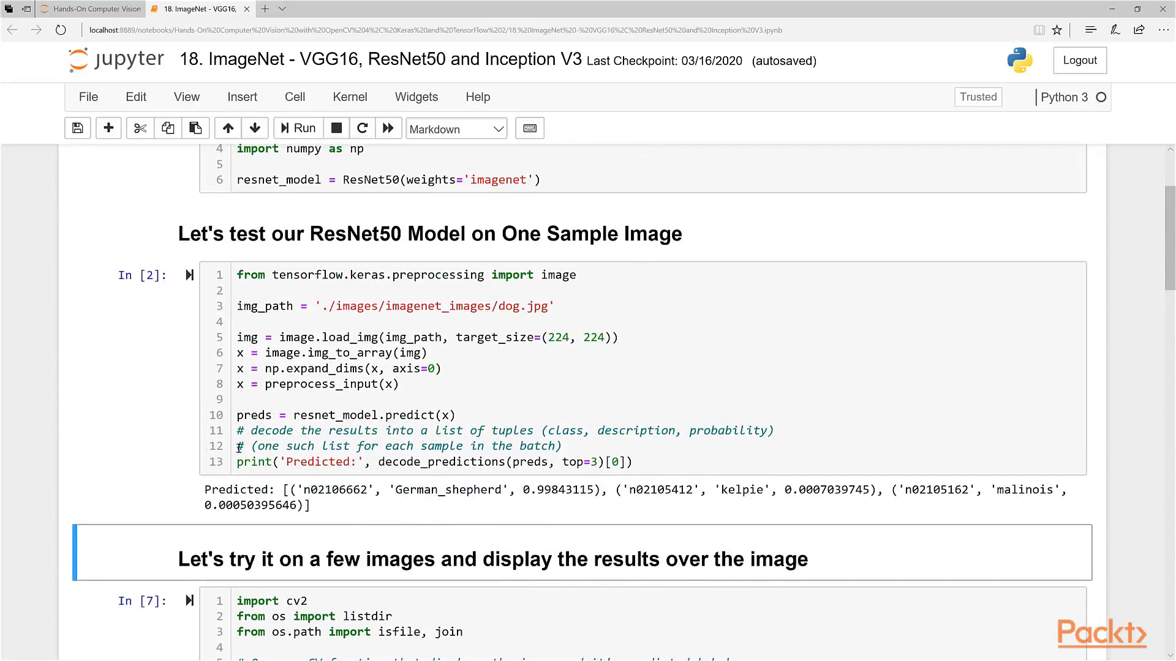
Step: Place the dog.jpg Photos window beside the notebook's German shepherd prediction
{"action": "scroll", "scroll_direction": "down", "scroll_amount": 3}
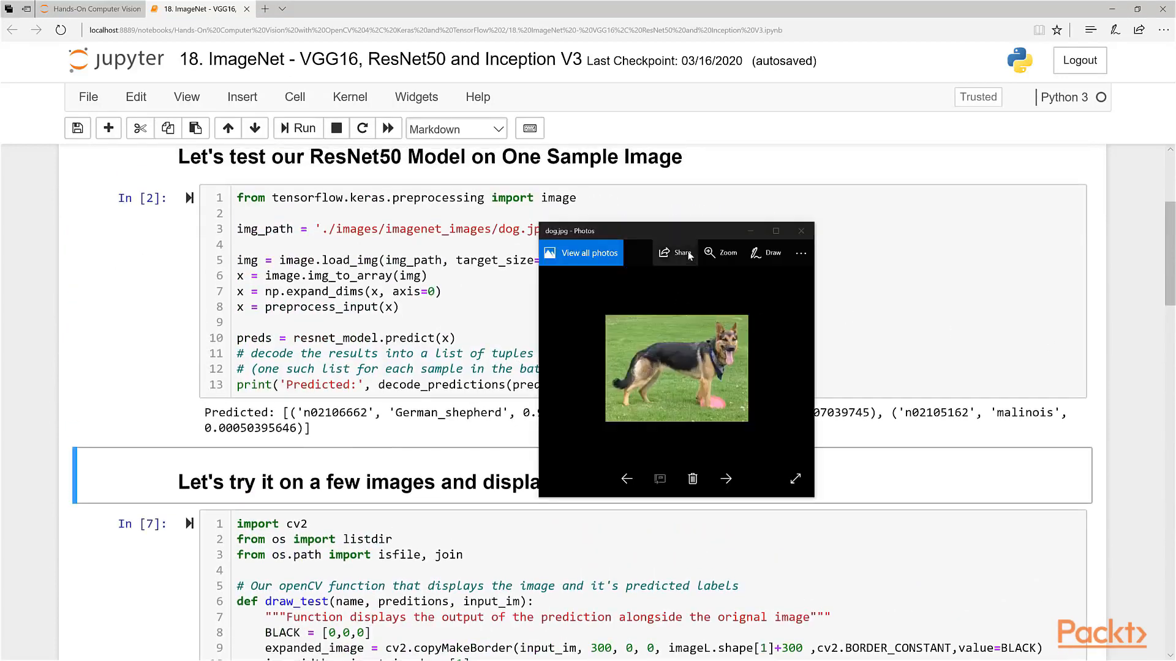
{"action": "left_click_drag", "start_coordinate": [675, 230], "coordinate": [761, 103]}
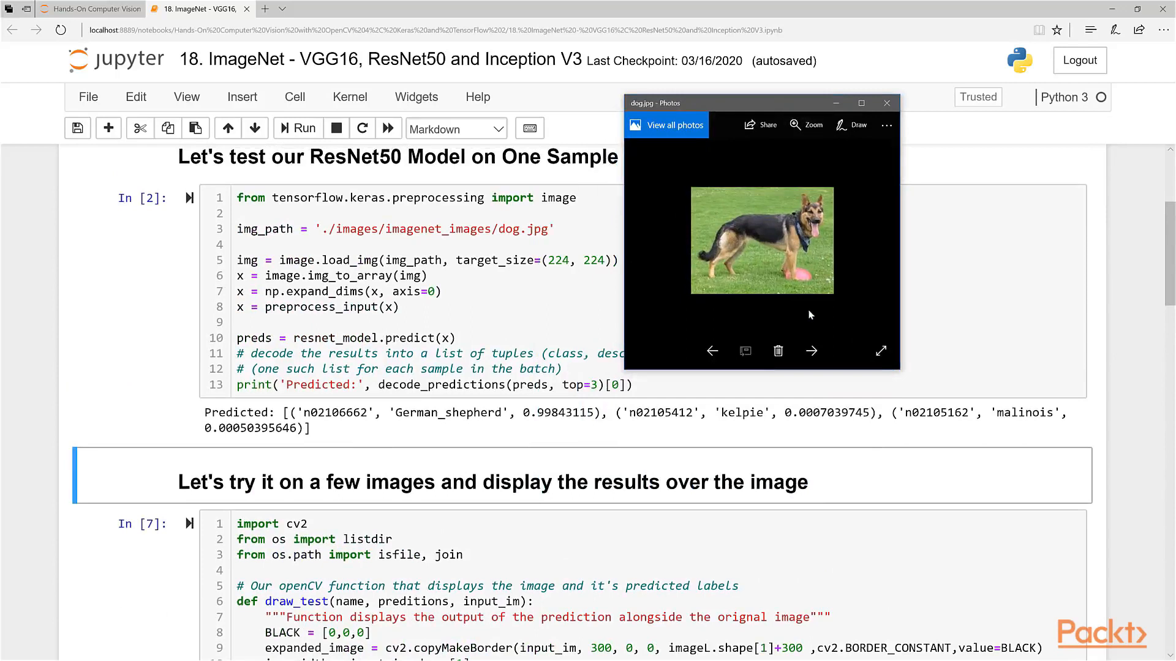
{"action": "mouse_move", "coordinate": [979, 407]}
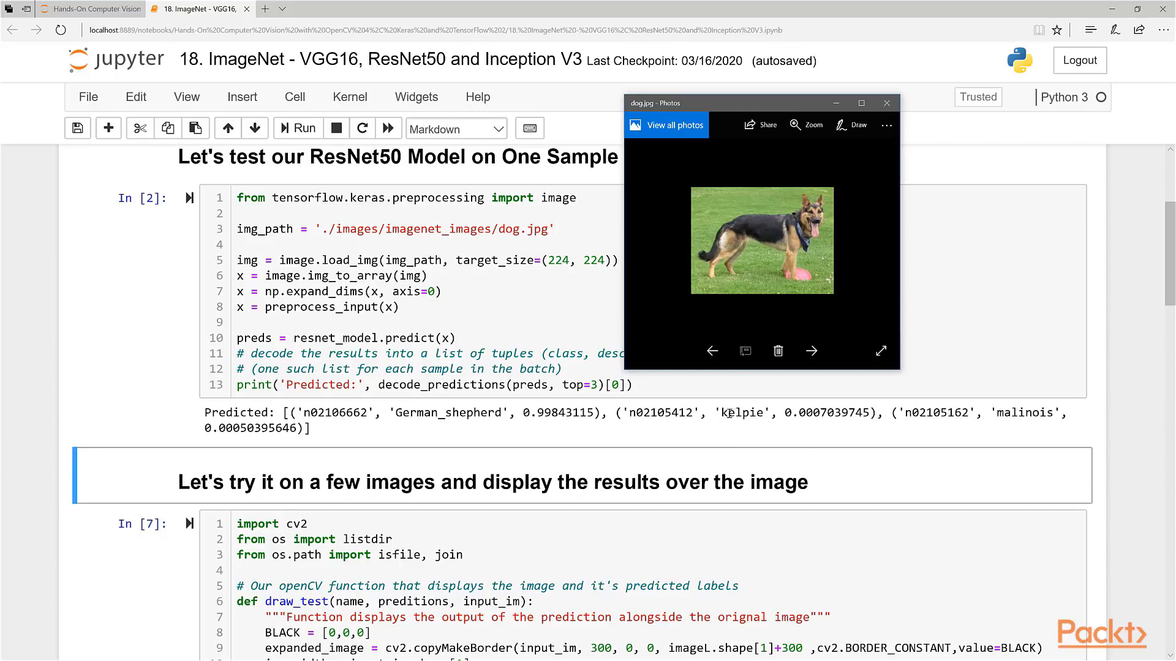
{"action": "mouse_move", "coordinate": [763, 199]}
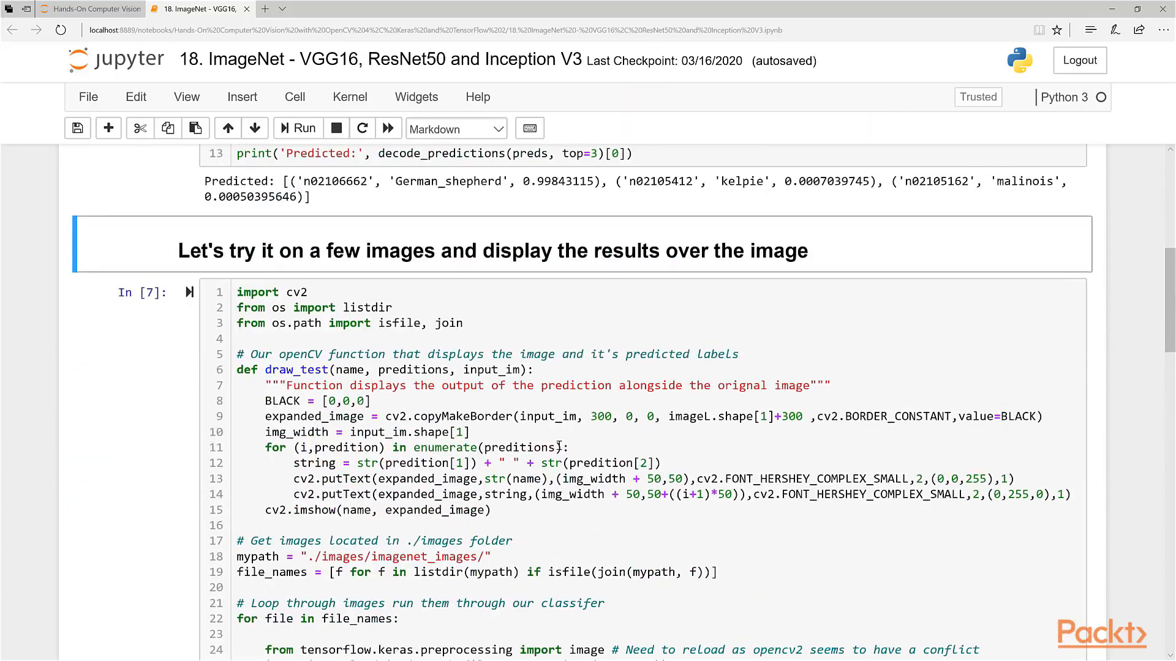
Step: Run the 'try it on a few images' ResNet50 cell, advancing through each OpenCV prediction window
{"action": "scroll", "scroll_direction": "down", "scroll_amount": 3}
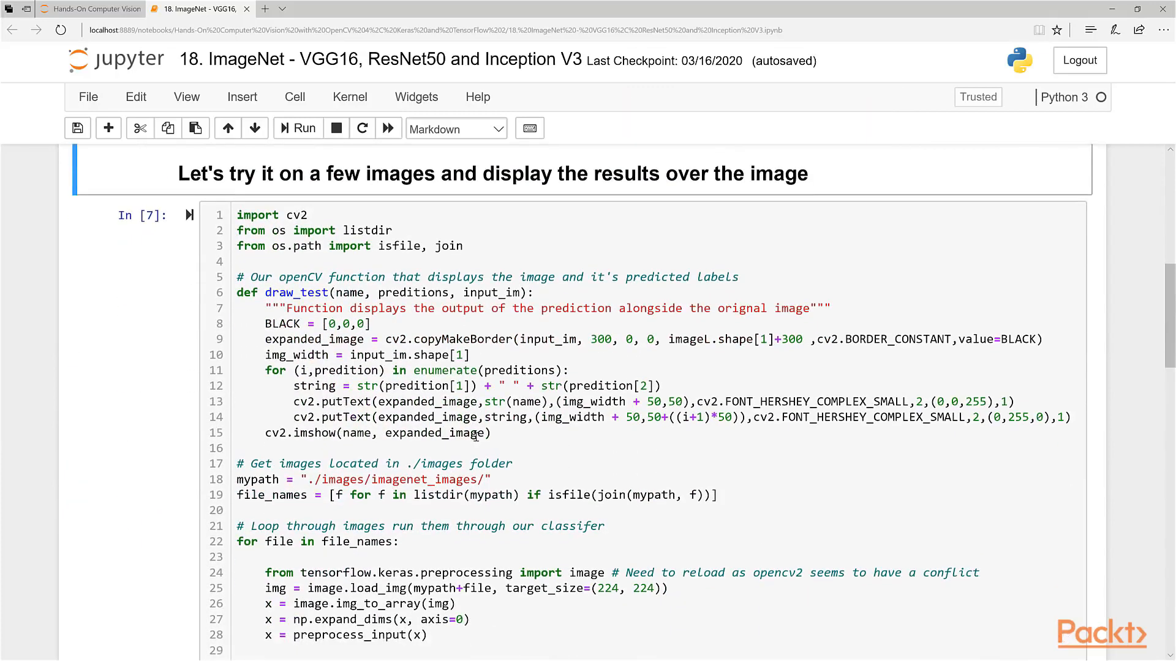
{"action": "scroll", "scroll_direction": "down", "scroll_amount": 3}
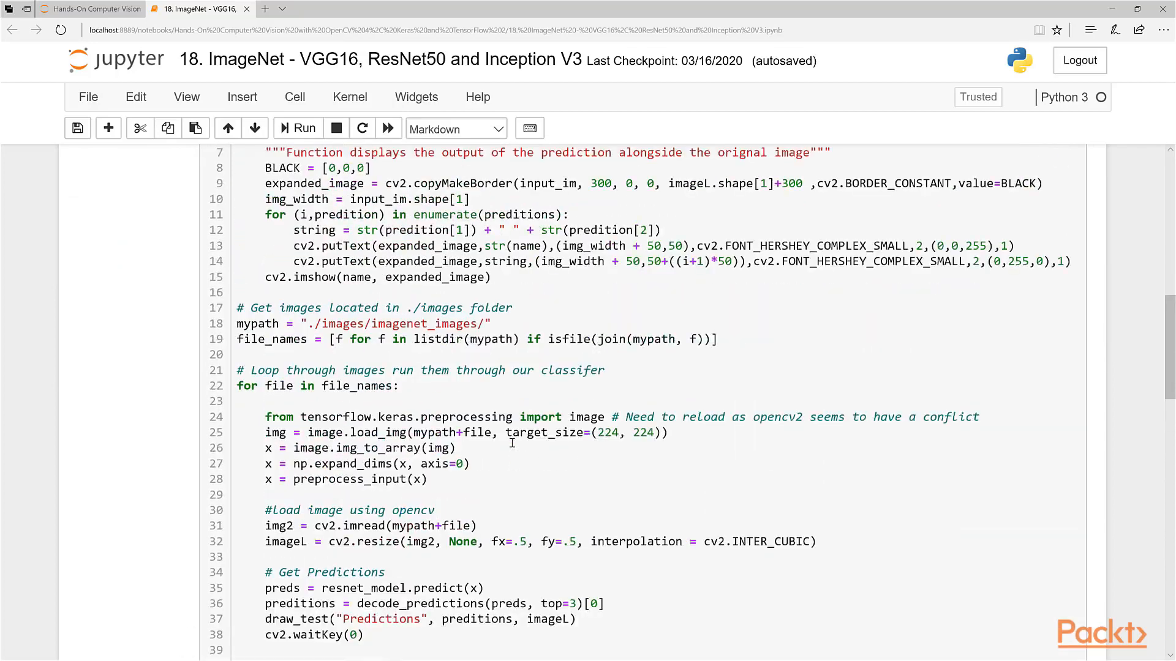
{"action": "left_click", "coordinate": [297, 129]}
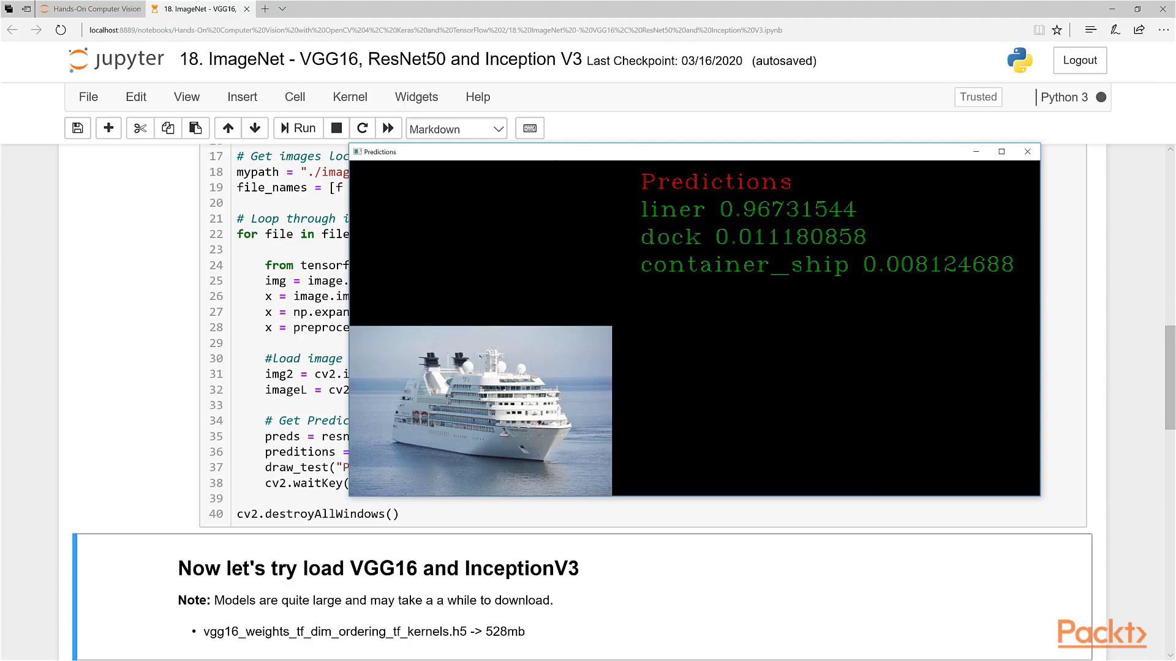
{"action": "mouse_move", "coordinate": [593, 422]}
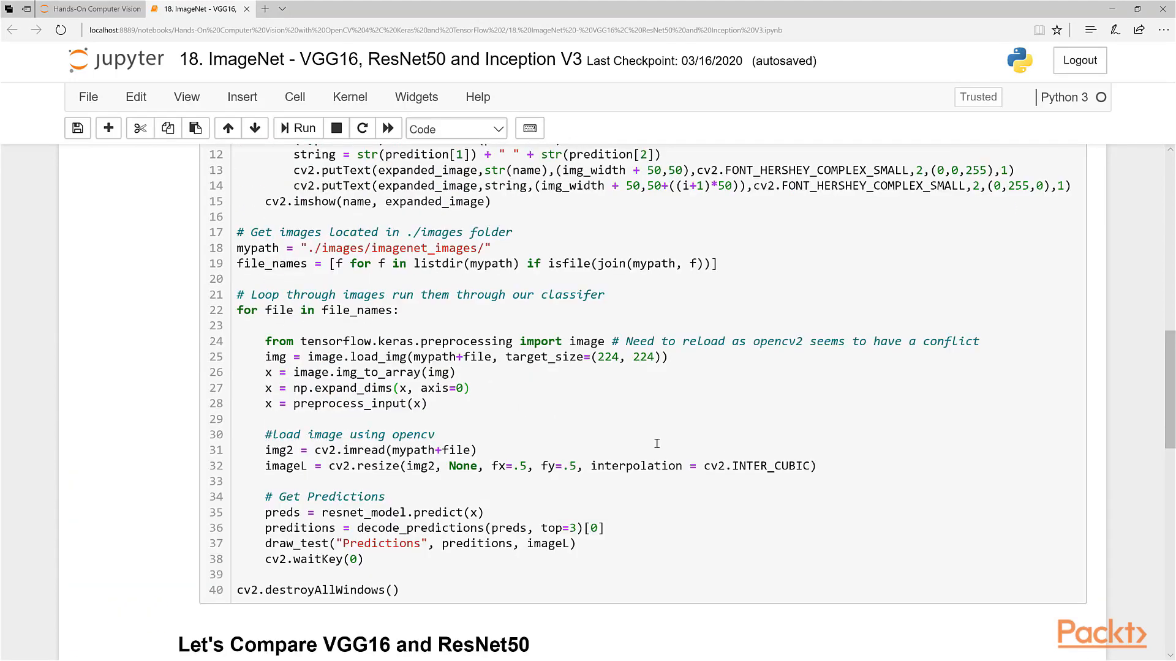
{"action": "mouse_move", "coordinate": [420, 519]}
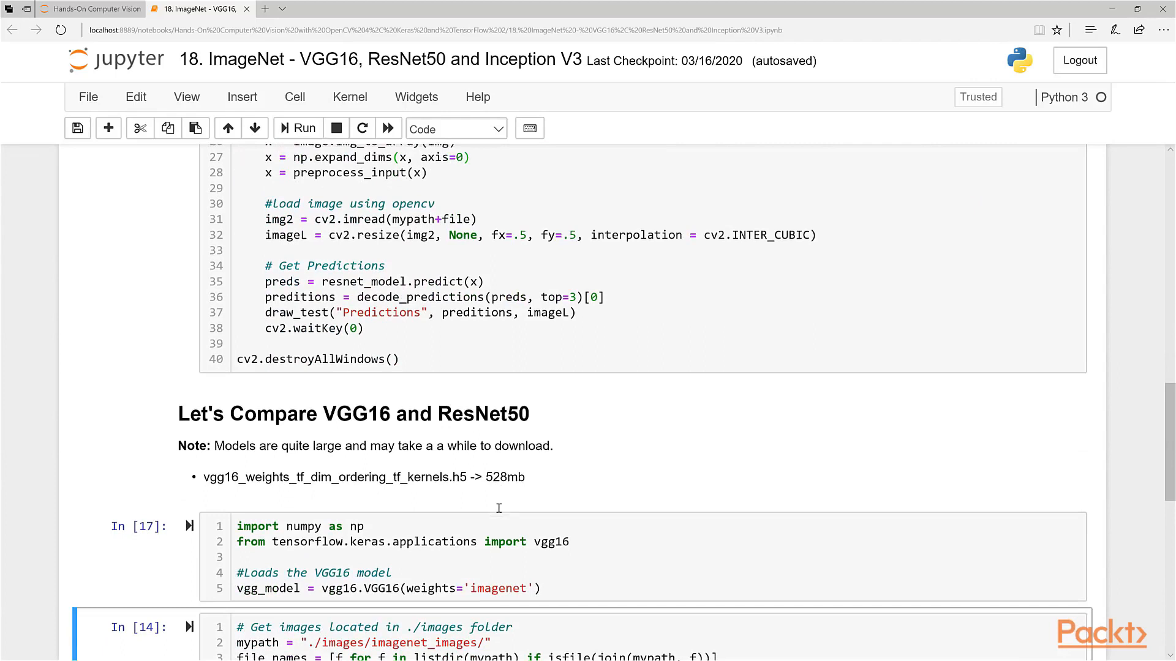
Step: Run the VGG16 loading cell and bring the VGG16-versus-ResNet50 comparison loop into view
{"action": "left_click", "coordinate": [302, 127]}
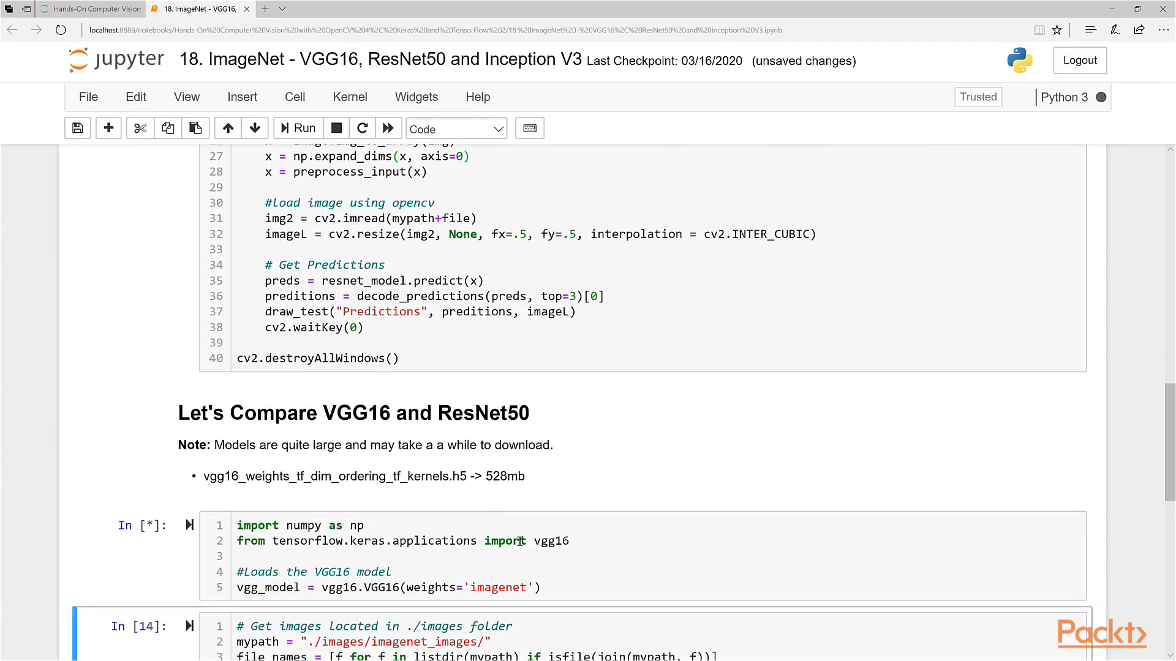
{"action": "mouse_move", "coordinate": [480, 438]}
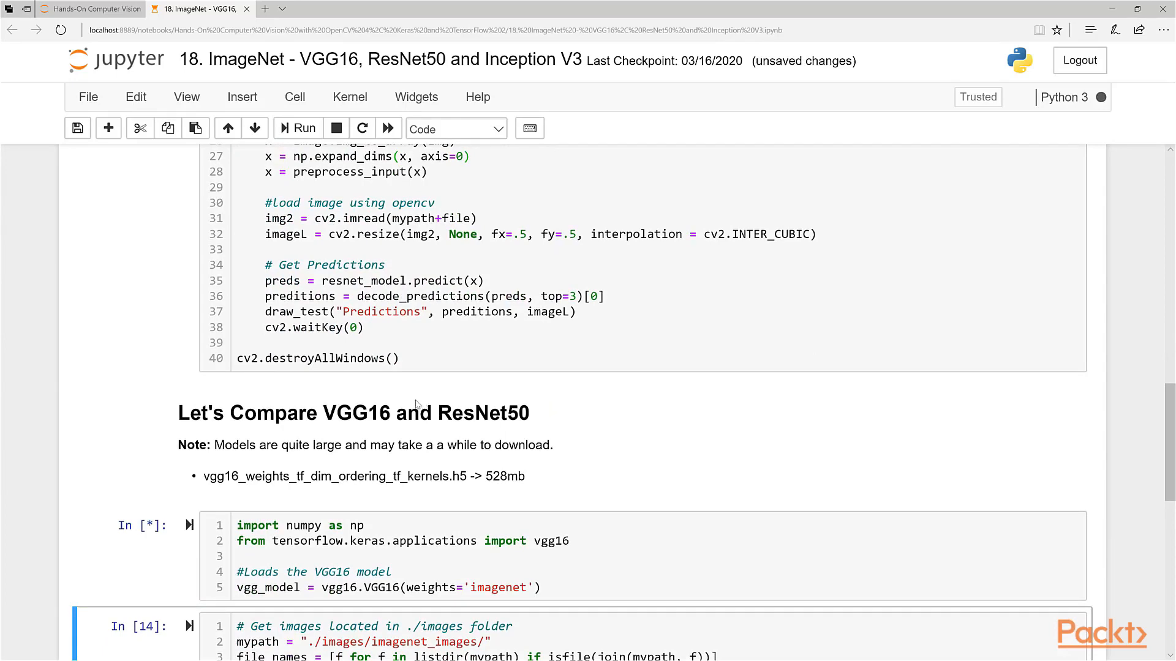
{"action": "scroll", "scroll_direction": "down", "scroll_amount": 3}
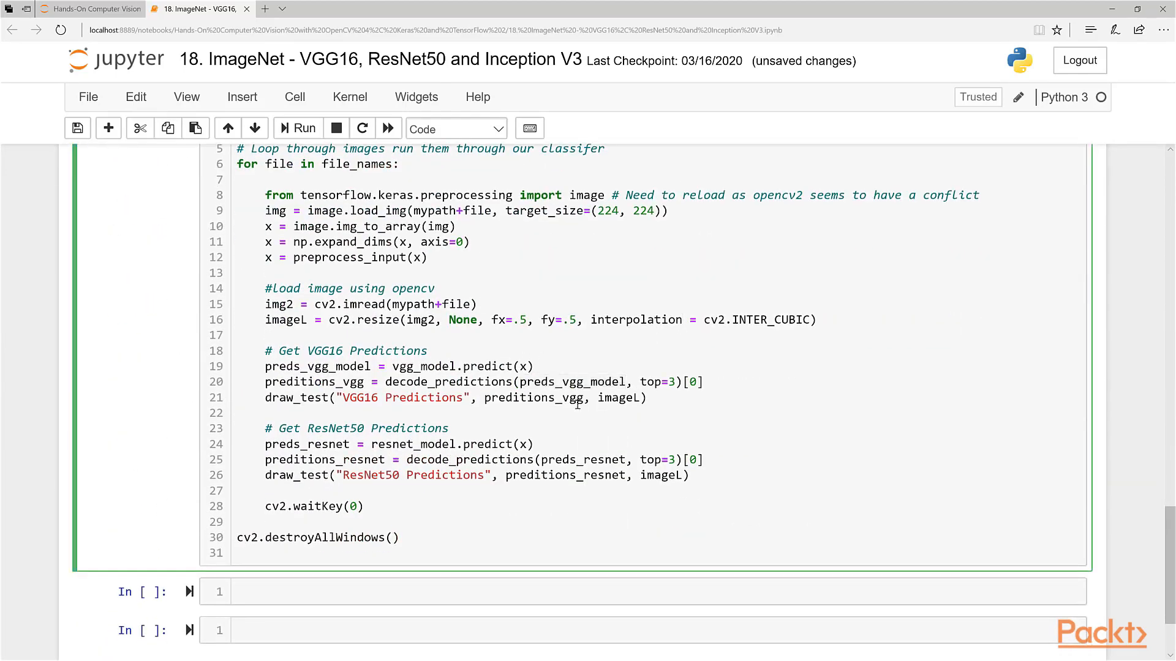
Step: Highlight decode_predictions, preditions_vgg and the 'VGG16 Predictions' title in the comparison loop
{"action": "left_click", "coordinate": [681, 320]}
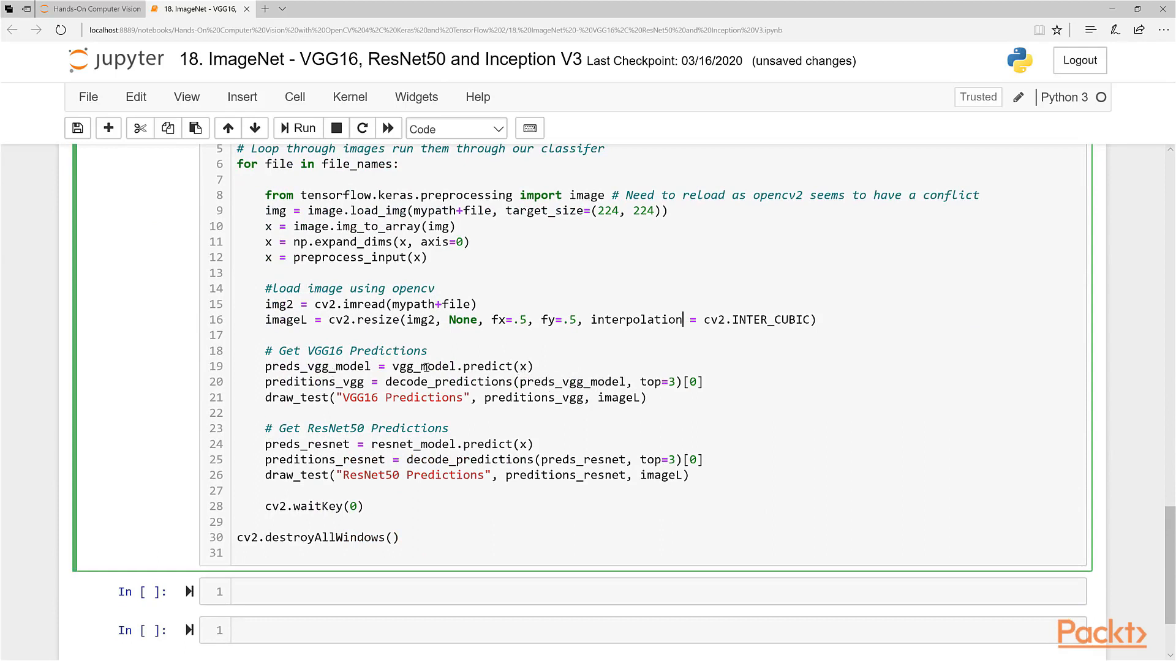
{"action": "mouse_move", "coordinate": [483, 347]}
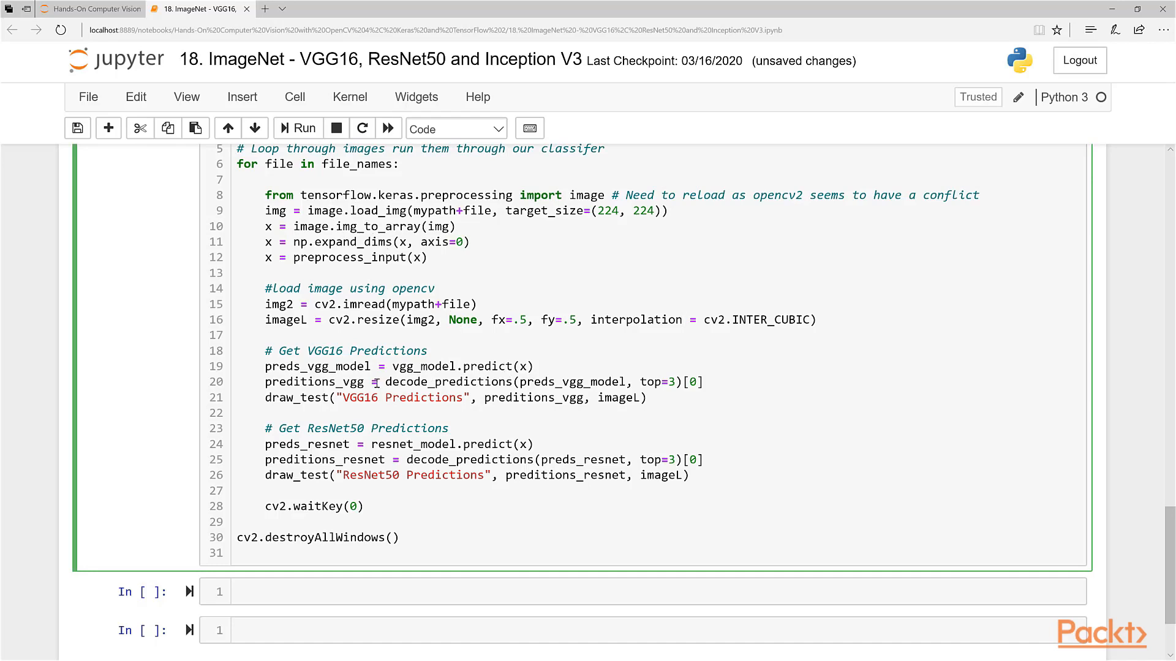
{"action": "double_click", "coordinate": [315, 366]}
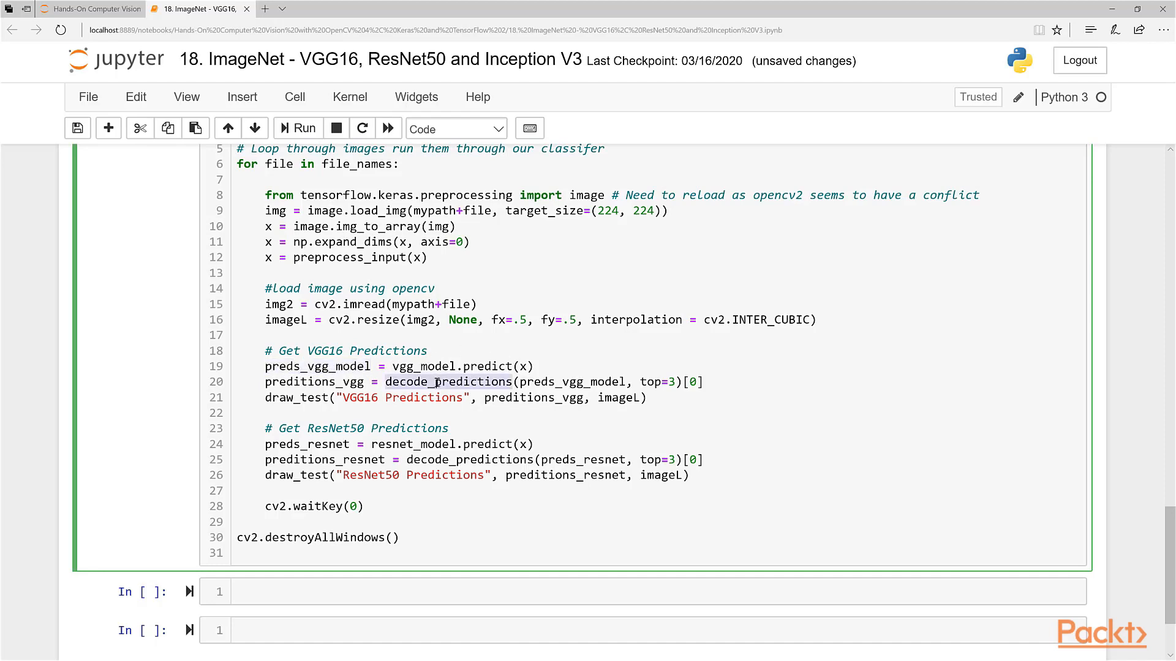
{"action": "mouse_move", "coordinate": [641, 382]}
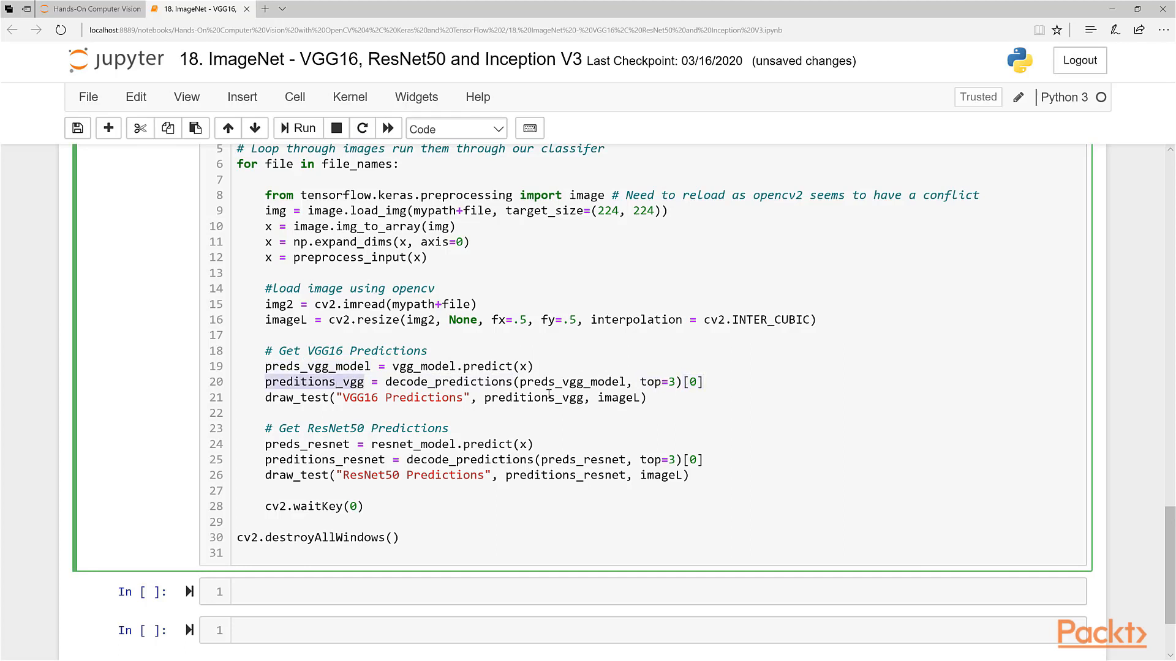
{"action": "double_click", "coordinate": [533, 397]}
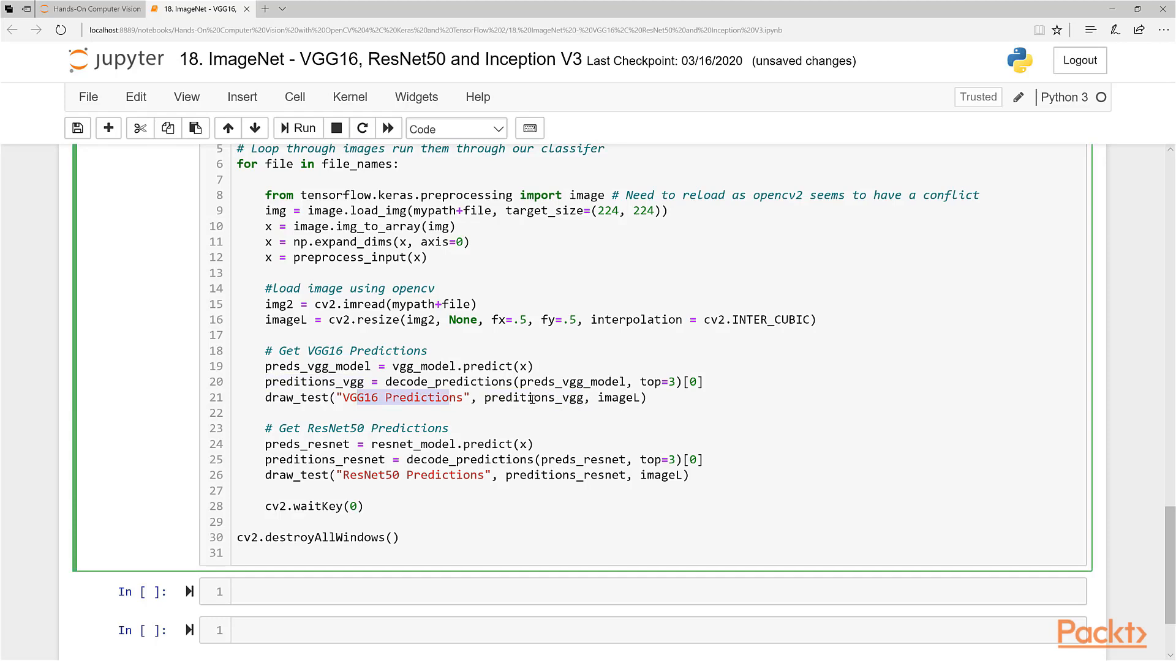
{"action": "double_click", "coordinate": [532, 397]}
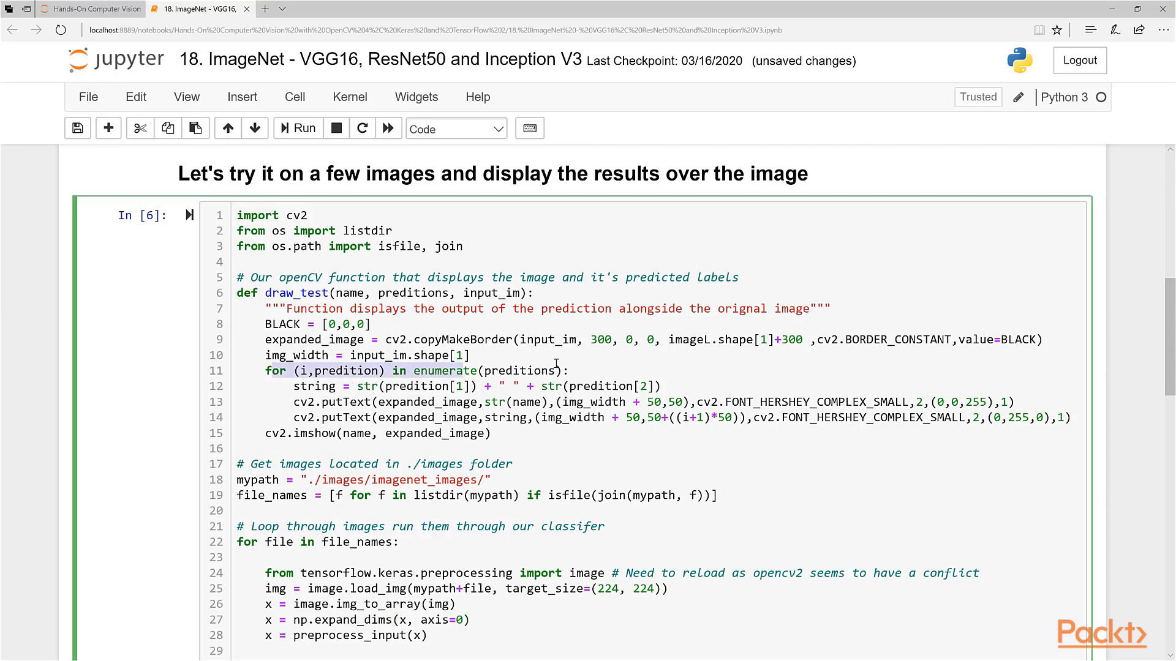
Step: Run the draw_test and comparison cells so both prediction windows show mountain_bike for the bicycle
{"action": "left_click", "coordinate": [470, 355]}
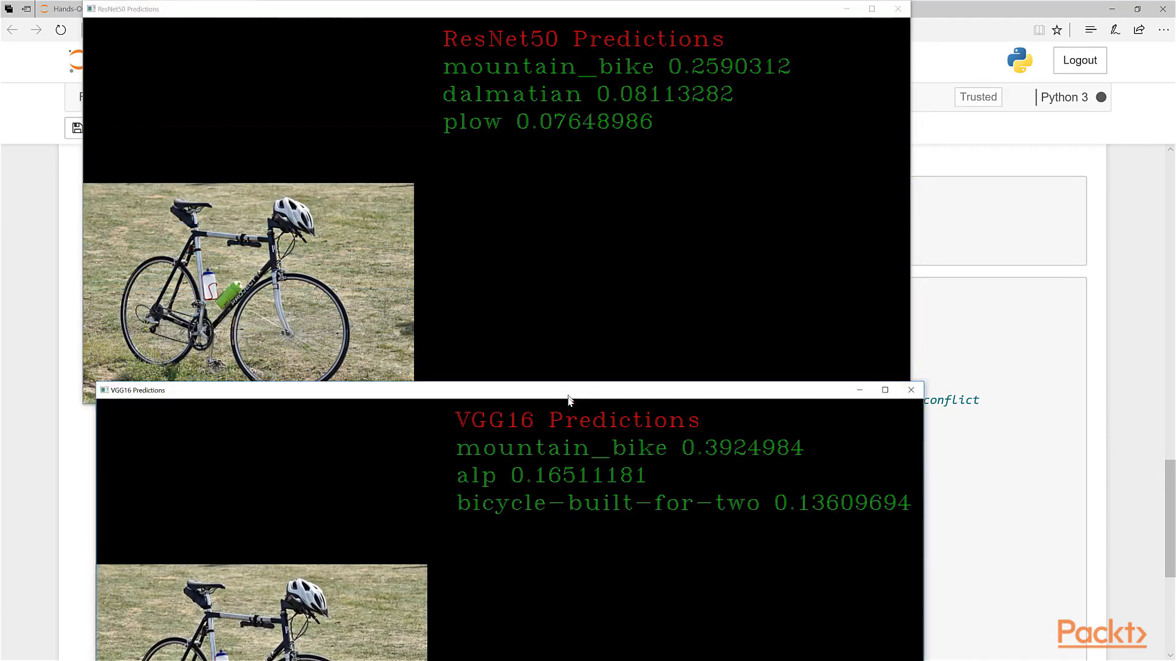
Step: Bring the VGG16 predictions window fully into view beside the ResNet50 window
{"action": "left_click", "coordinate": [884, 390]}
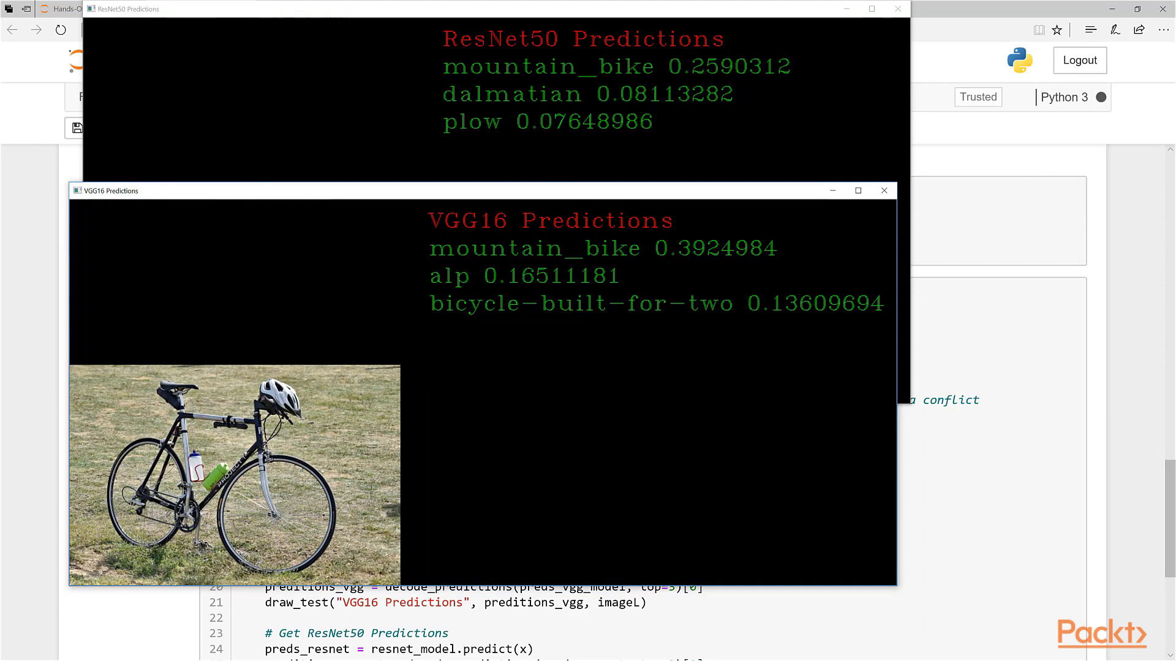
{"action": "mouse_move", "coordinate": [144, 426]}
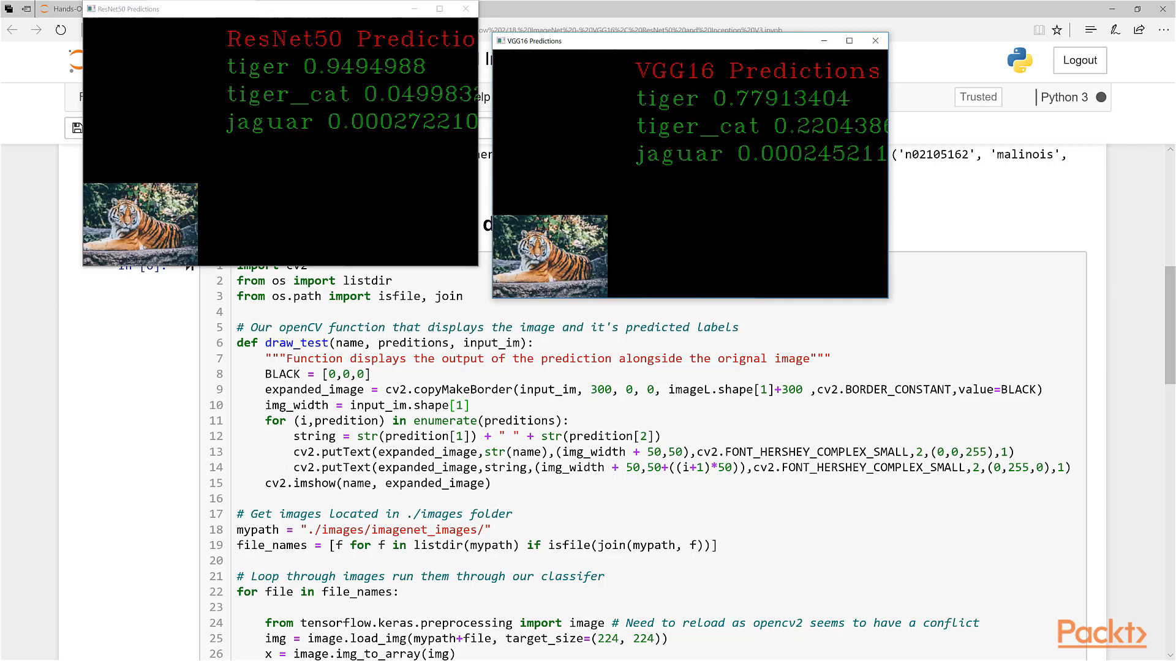
{"action": "mouse_move", "coordinate": [480, 126]}
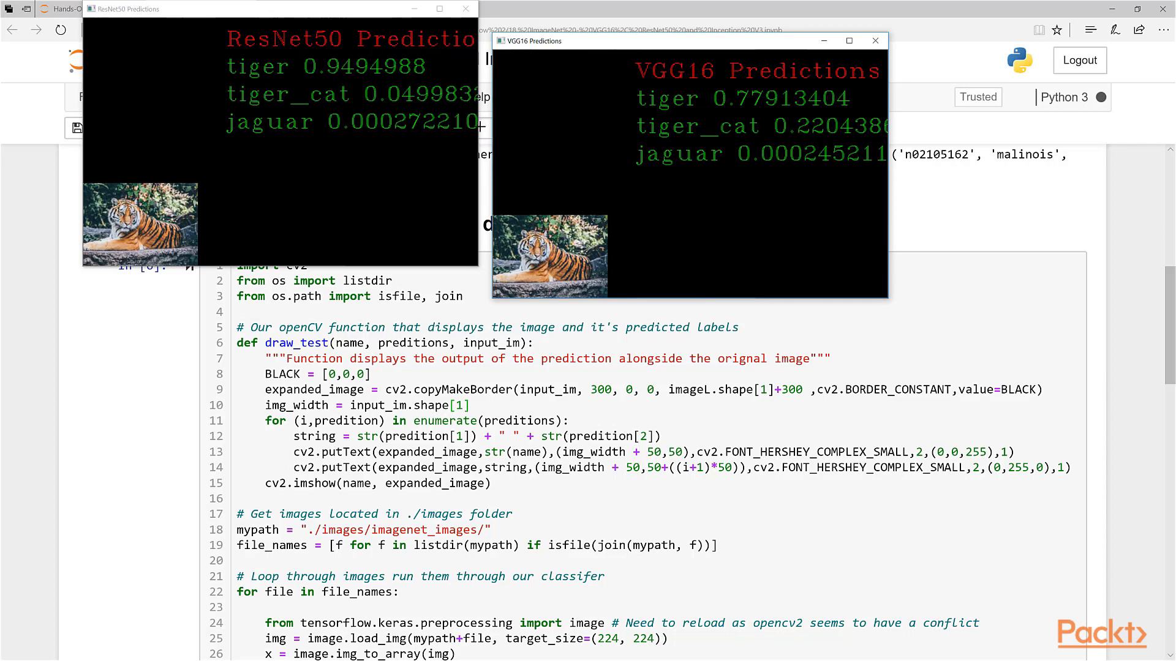